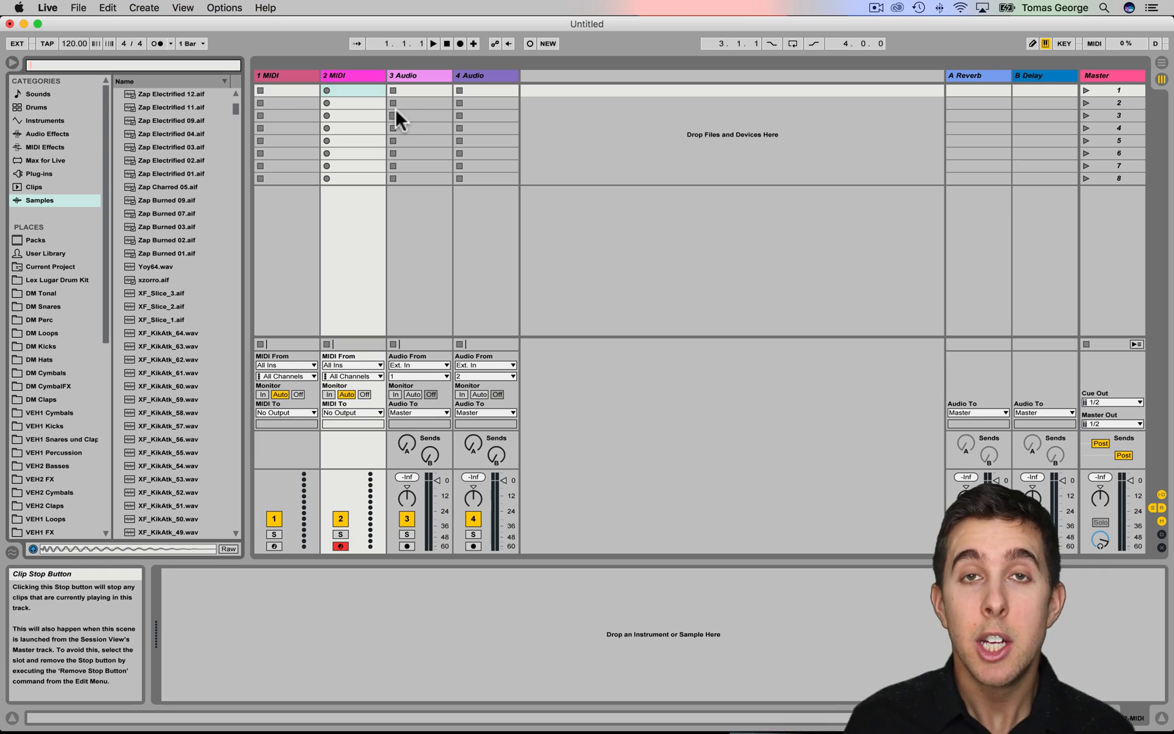
mouse_move(396, 119)
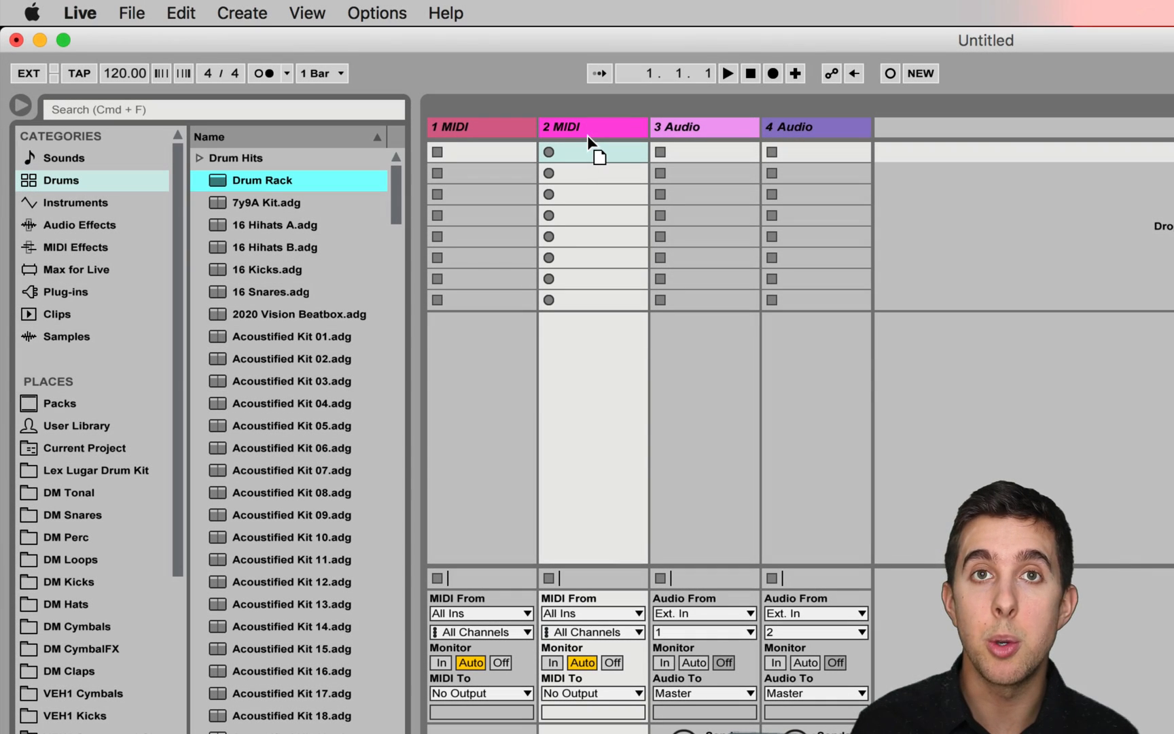
Step: Load an empty Drum Rack onto the 2 MIDI track and select a pad
scroll("down", 3)
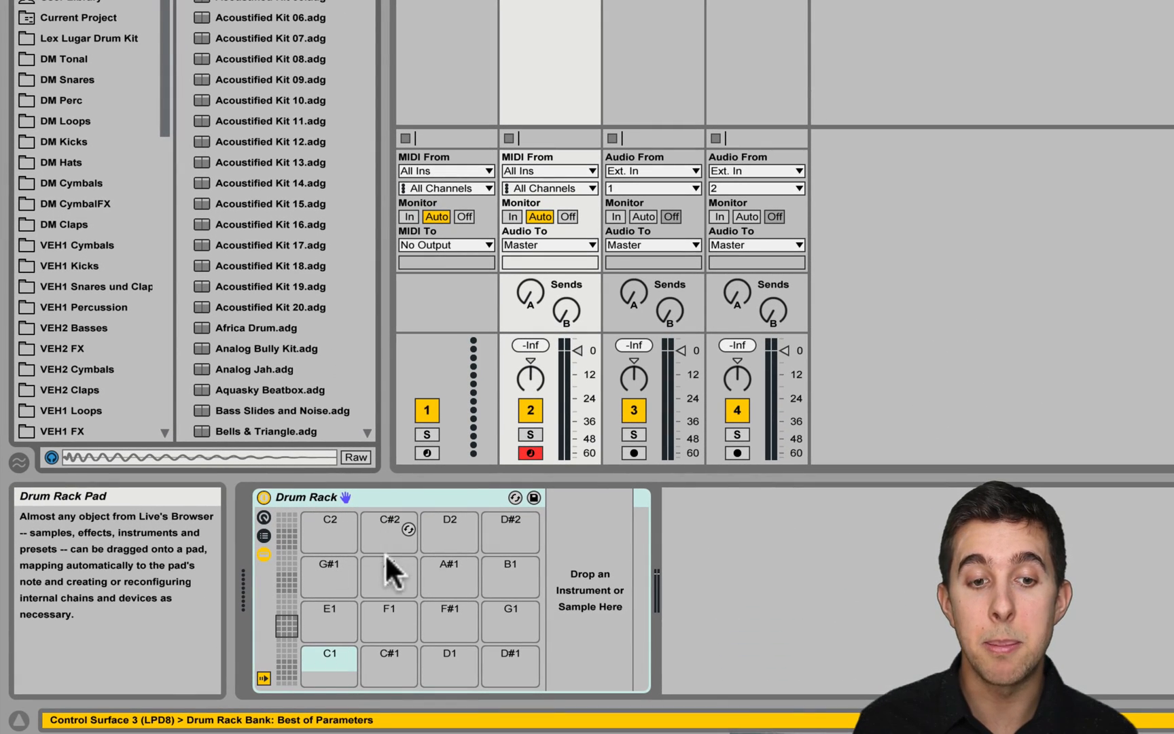
mouse_move(487, 661)
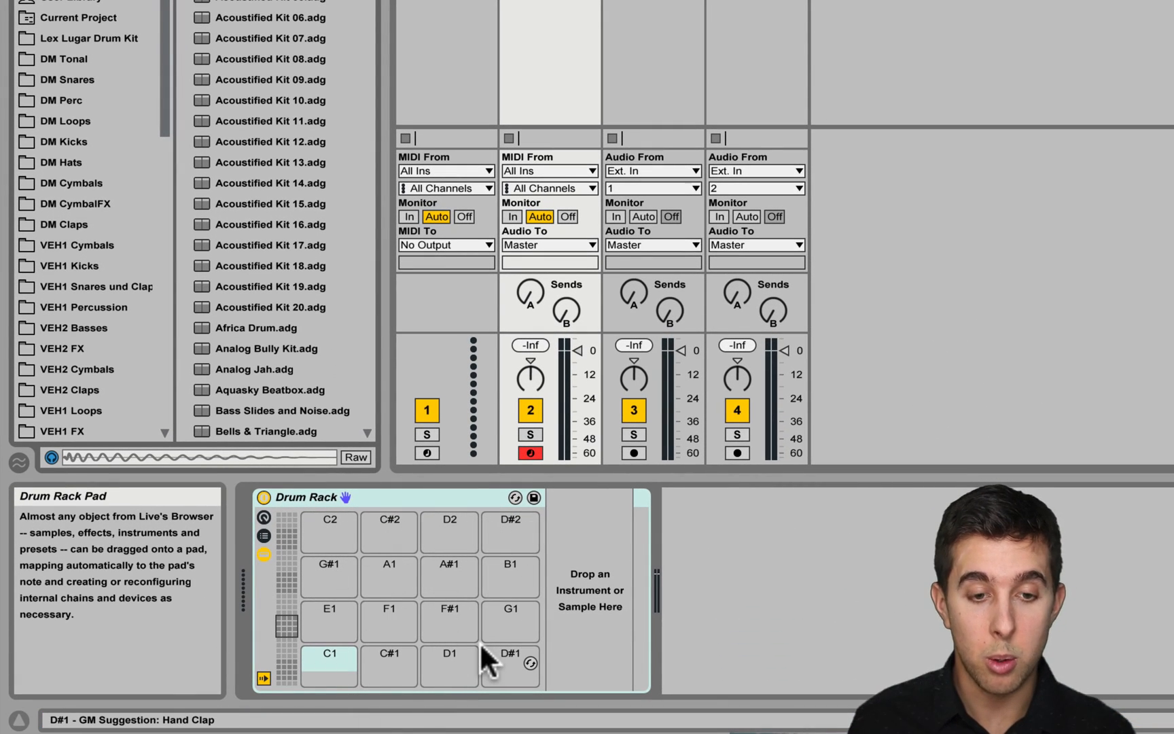
left_click(328, 607)
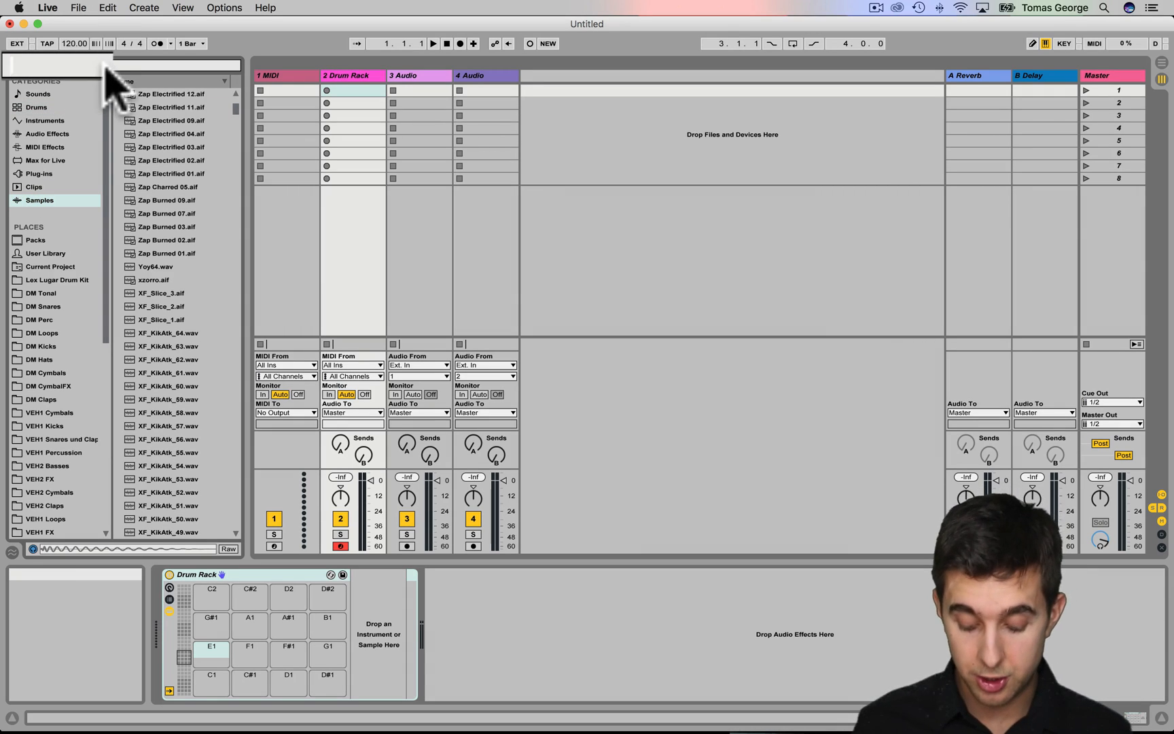
Step: Search the browser for 'kick' and put THMA_Kick_31.aif on pad C1
type("kick")
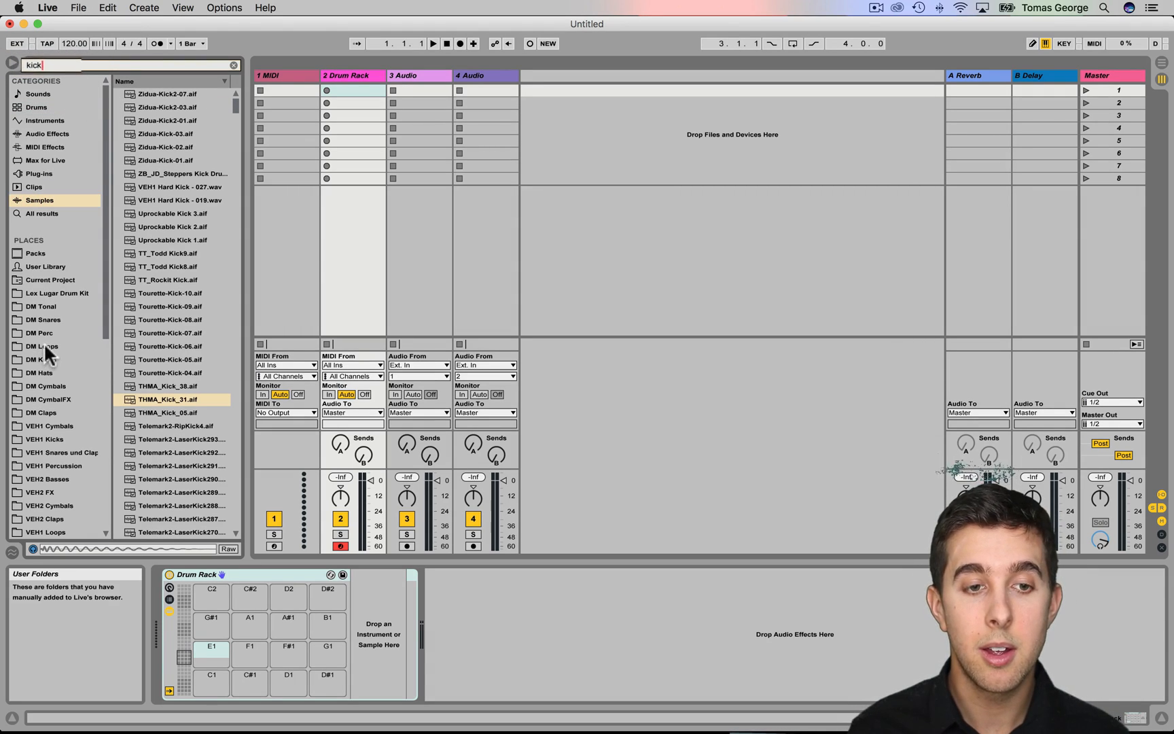
left_click(169, 373)
type("s")
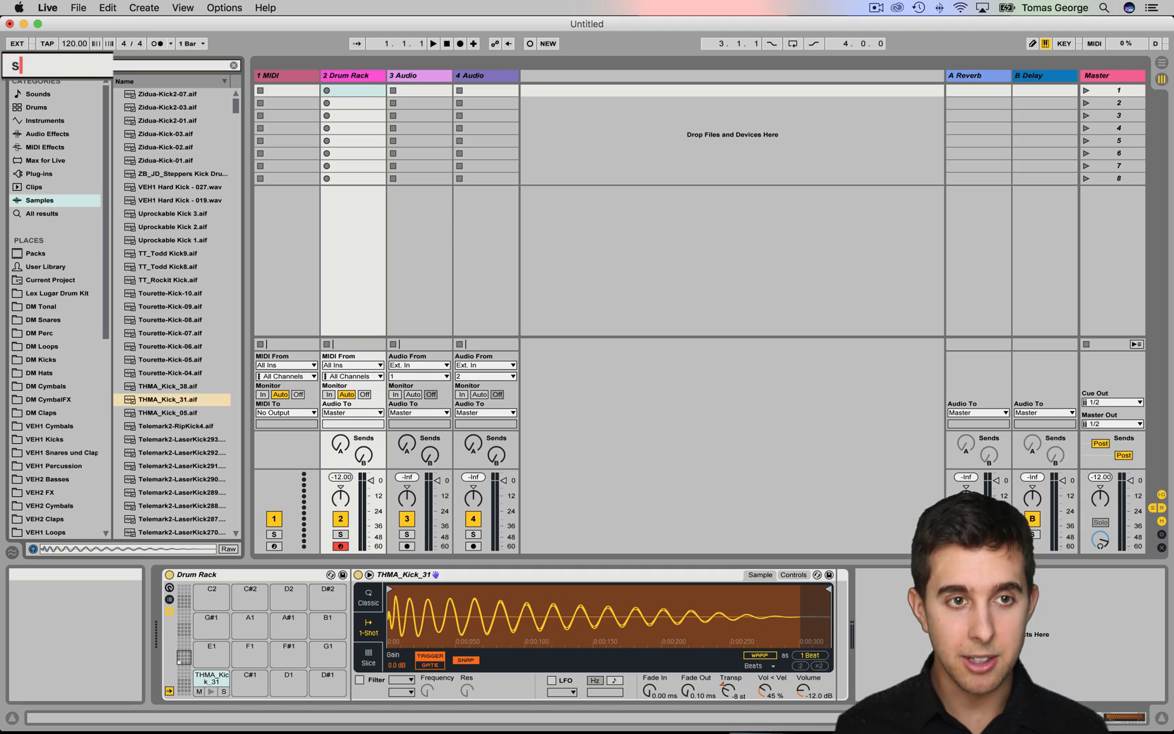
Step: Search for 'snare', audition three snares, and load THMA_Snare_17 onto pad D1
type("nare")
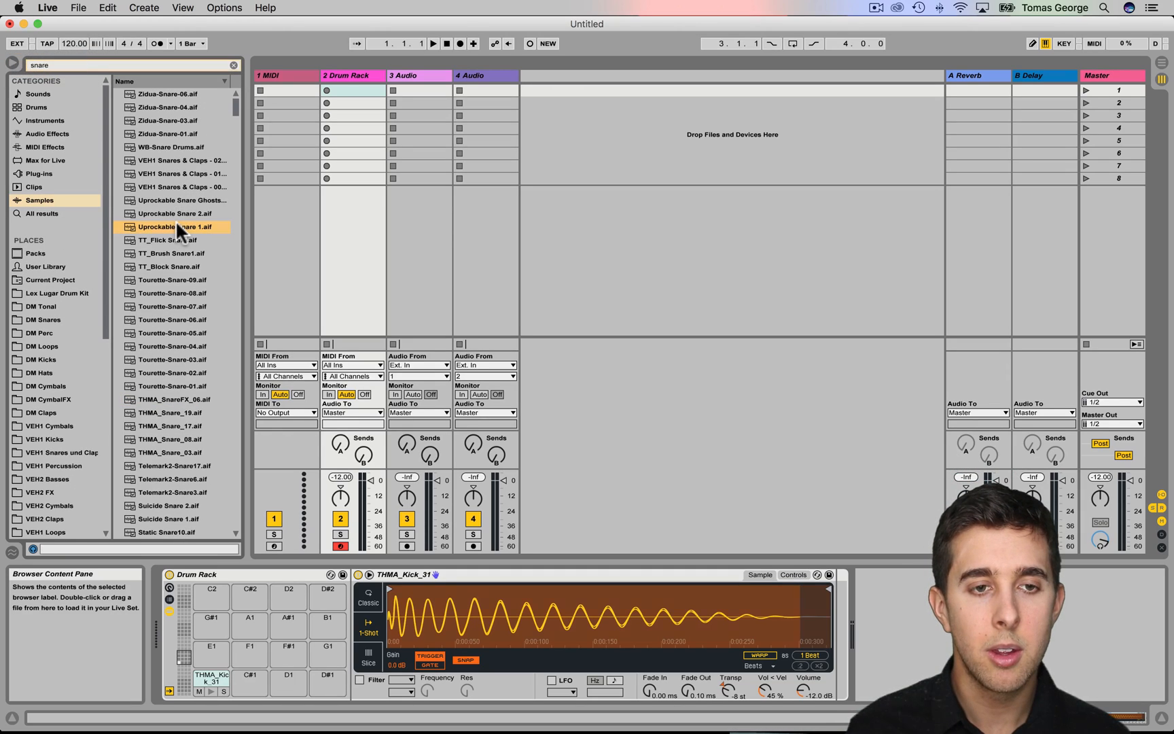
left_click(174, 213)
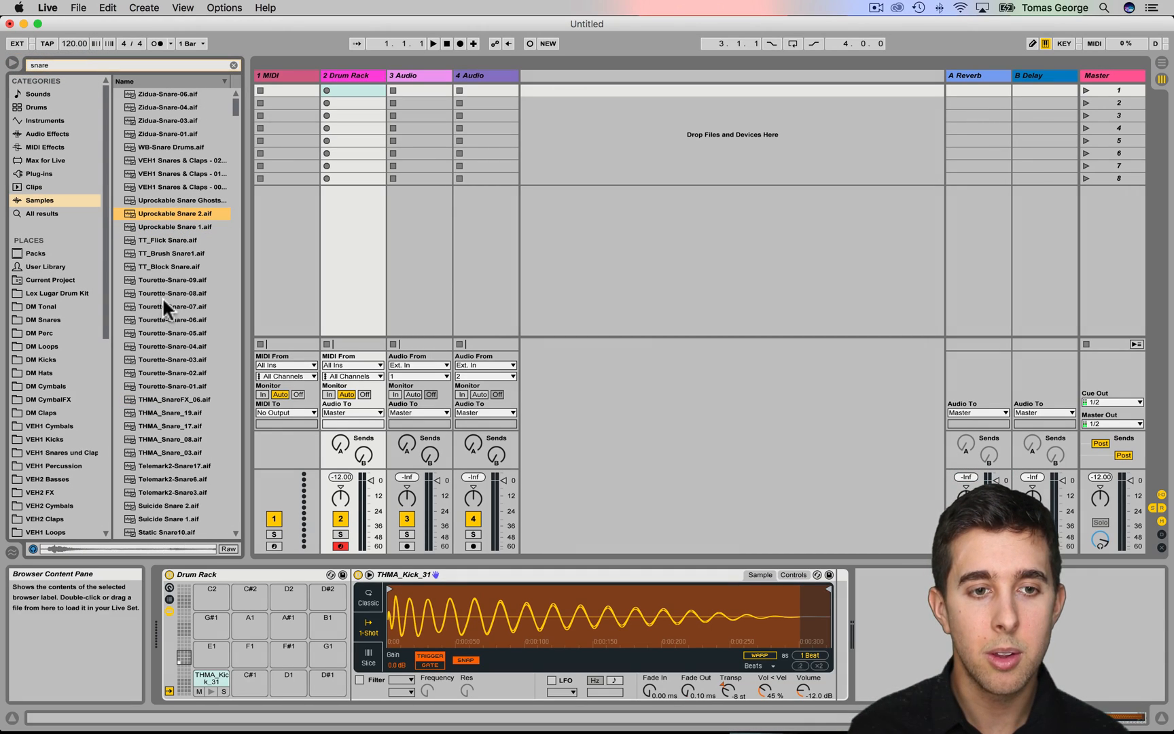
left_click(171, 346)
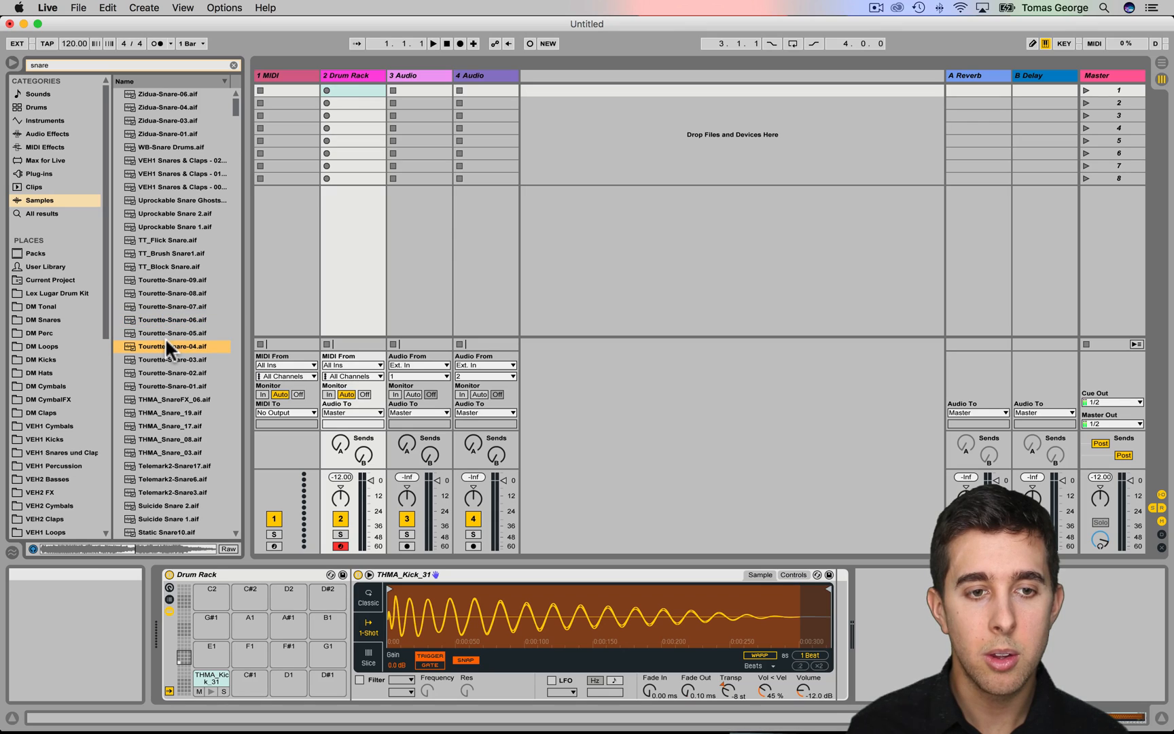
left_click(179, 399)
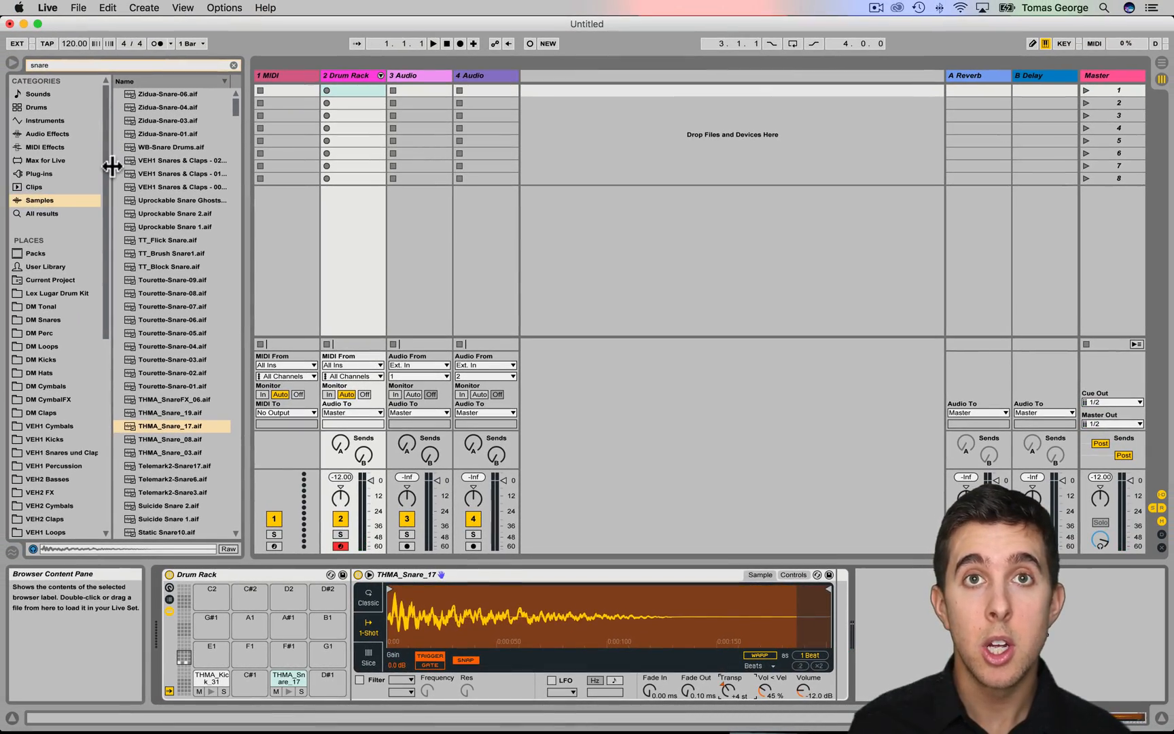
mouse_move(42, 133)
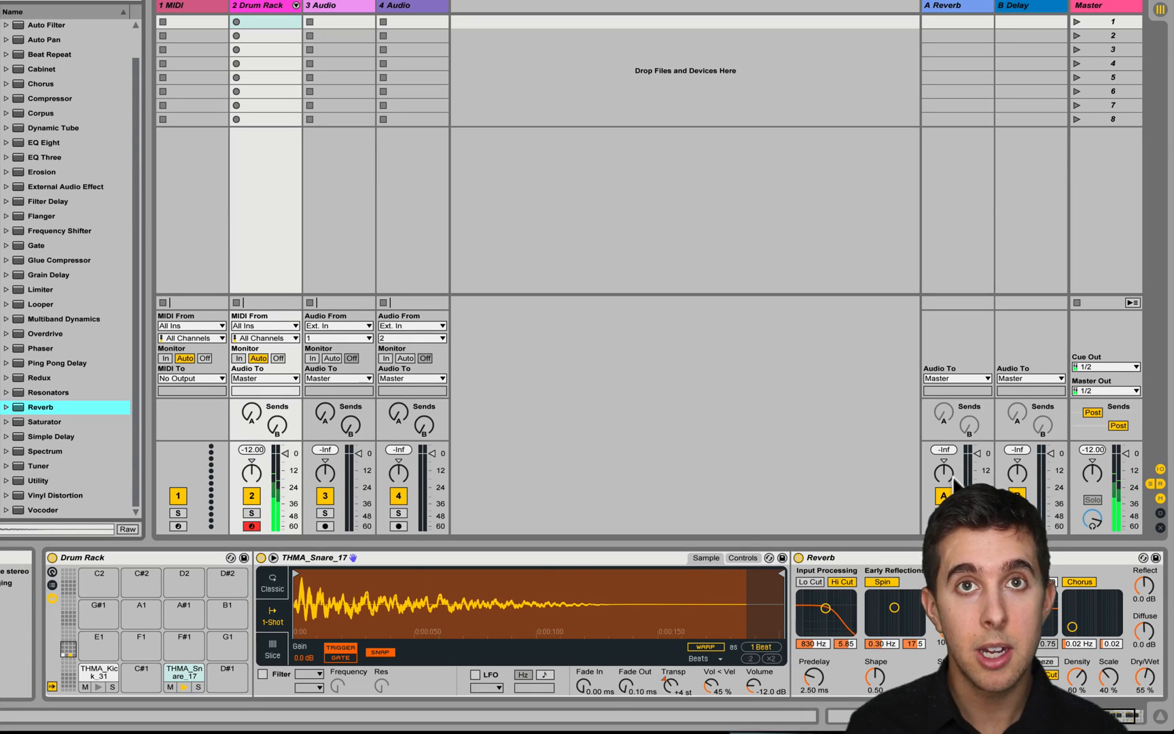
Step: Add Reverb from Audio Effects after Simpler in the D1 snare chain
left_click(97, 672)
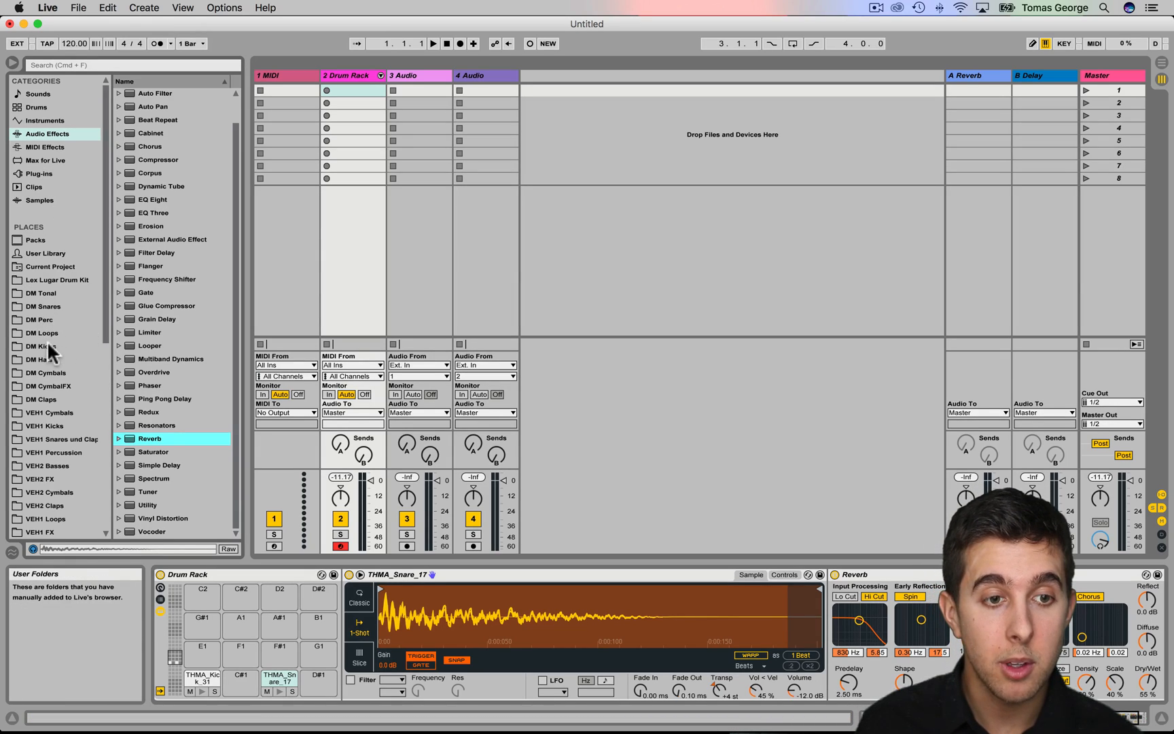
Step: Load XF_Kick_A_009.wav from DM Kicks onto pad C#1 and play it
left_click(42, 345)
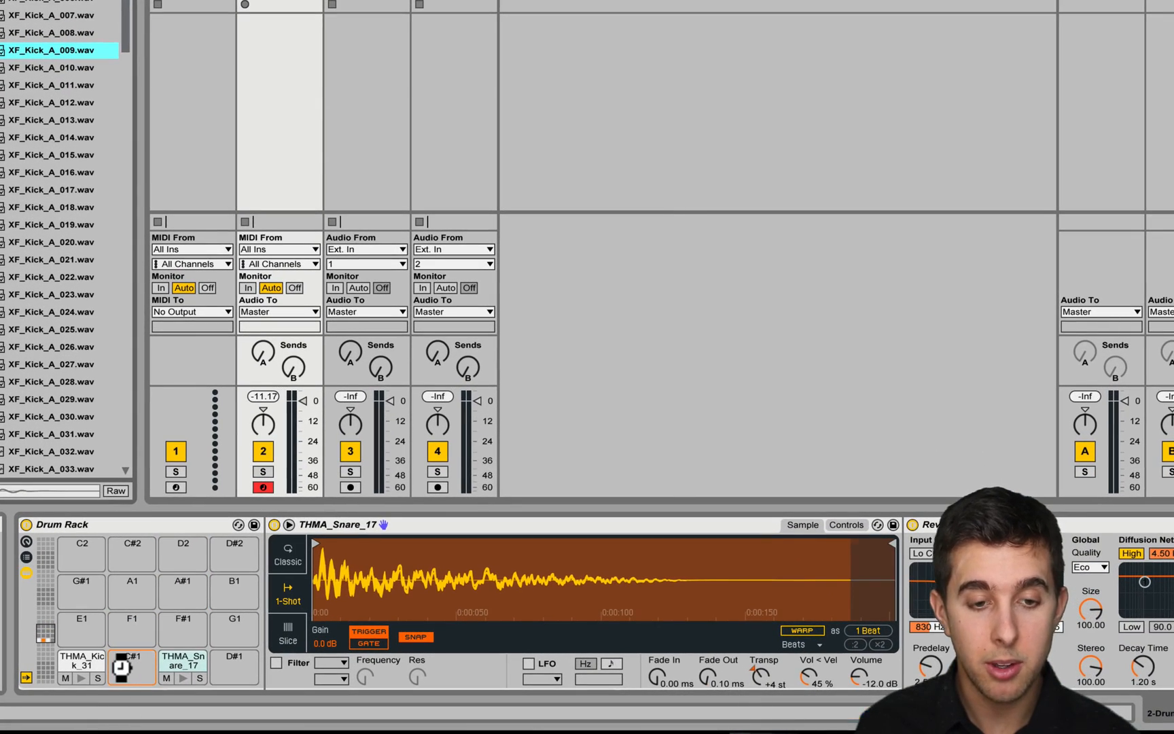
left_click(132, 662)
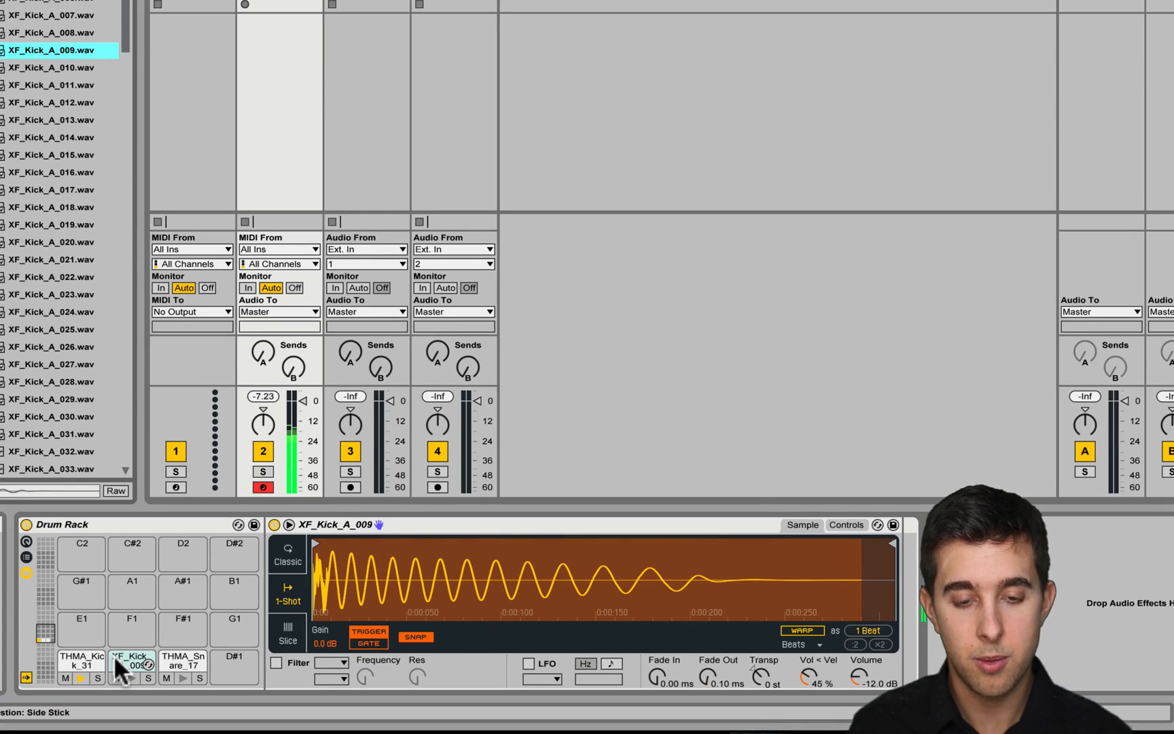
left_click(81, 666)
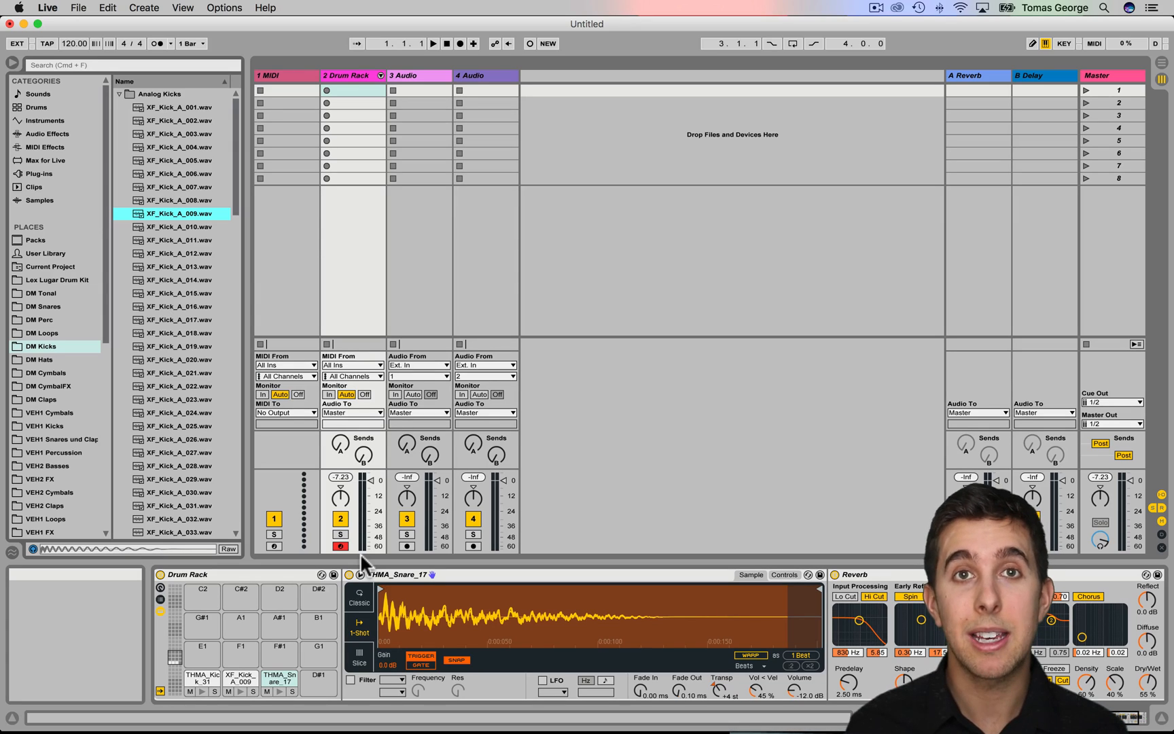
mouse_move(367, 367)
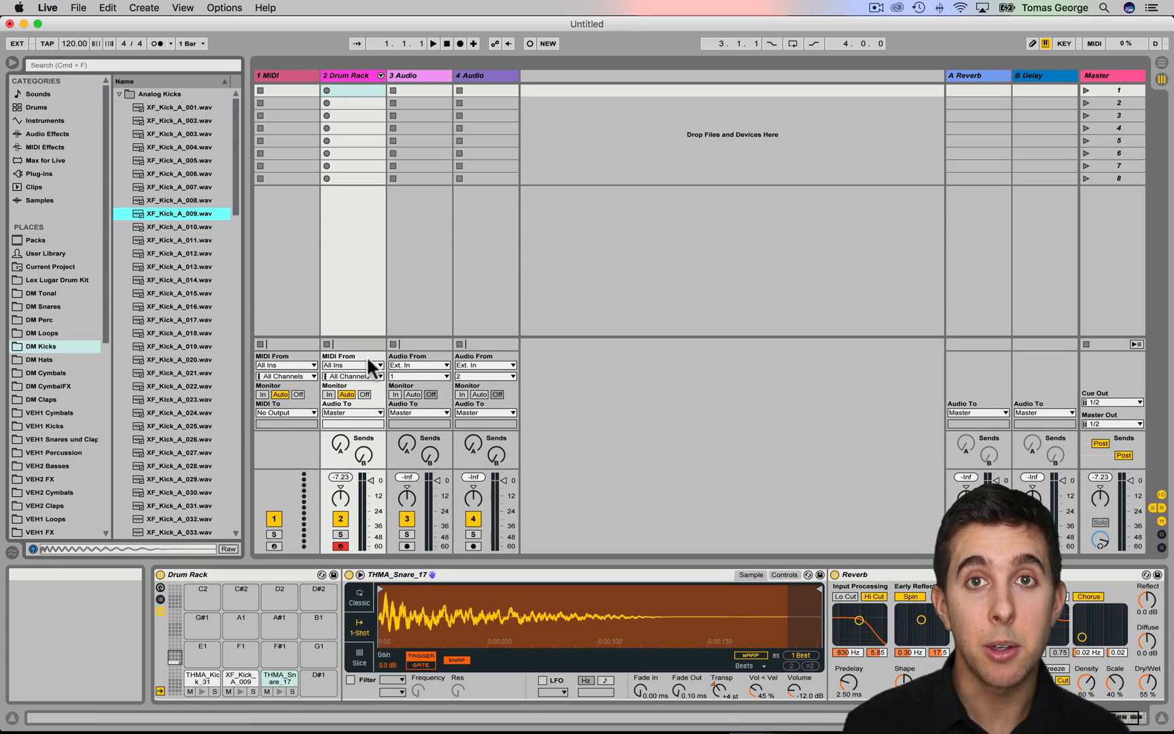